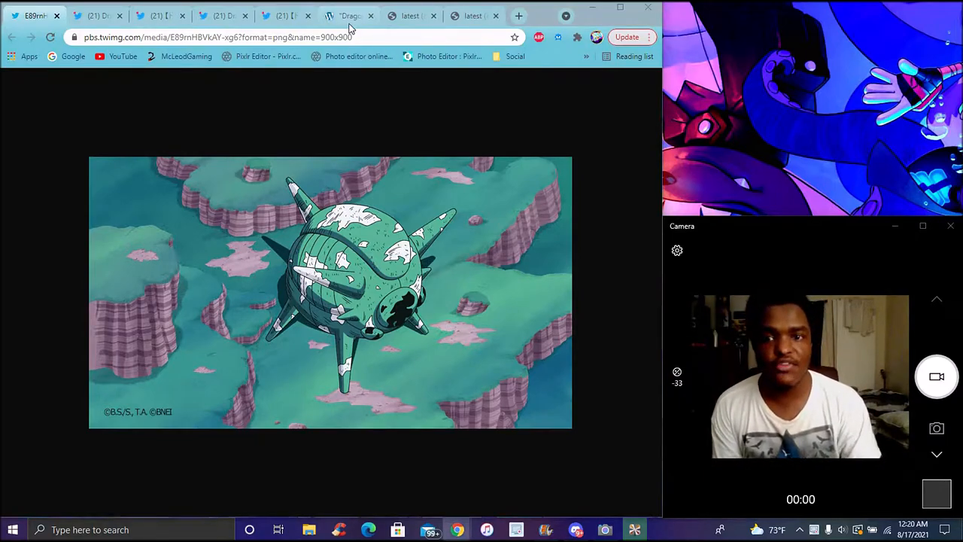
Switch to the ryokutya2089 Dragon Ball blog article with the latest Legends and Dokkan event info.
left_click(348, 16)
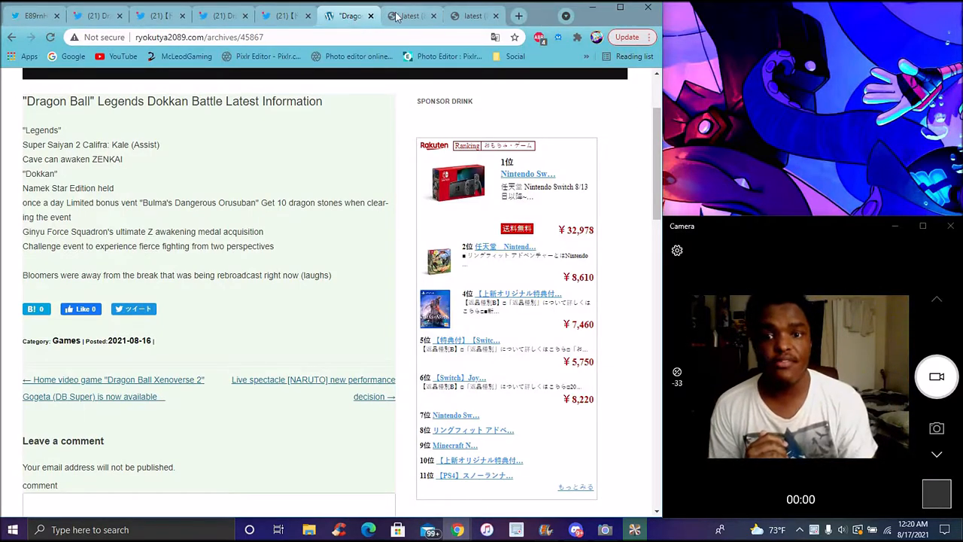
View the Launch's Treasure Hunt and Ginyu Force Special Training banners, then the official countdown tweet.
left_click(410, 15)
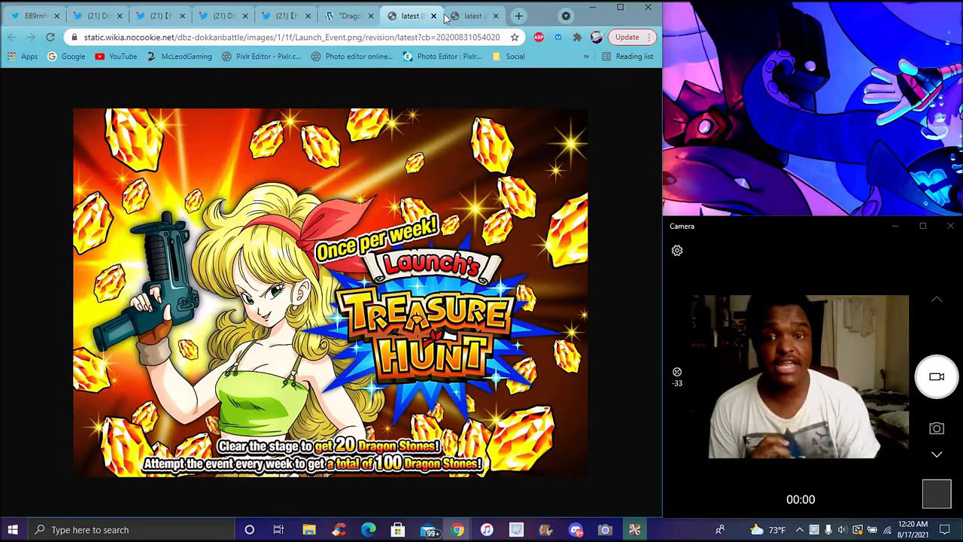
left_click(473, 15)
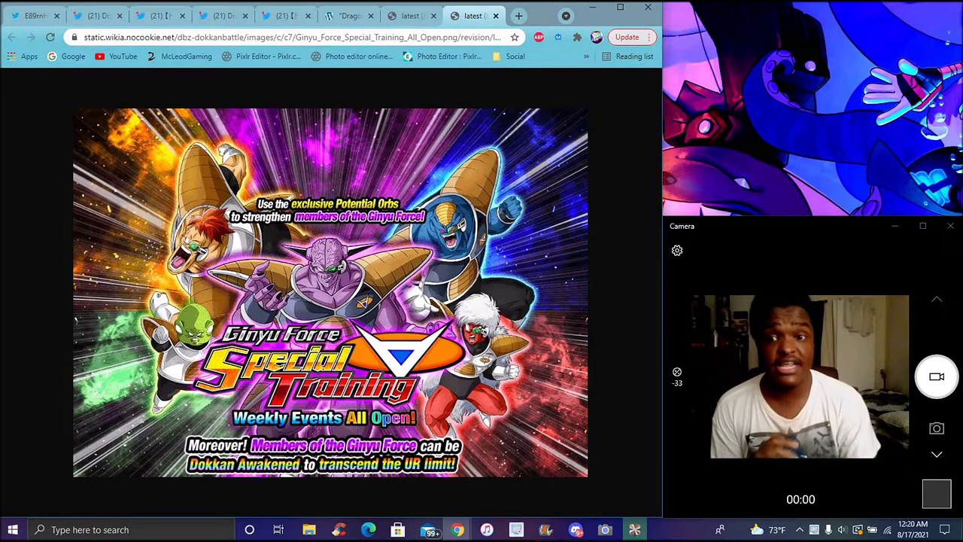
left_click(284, 16)
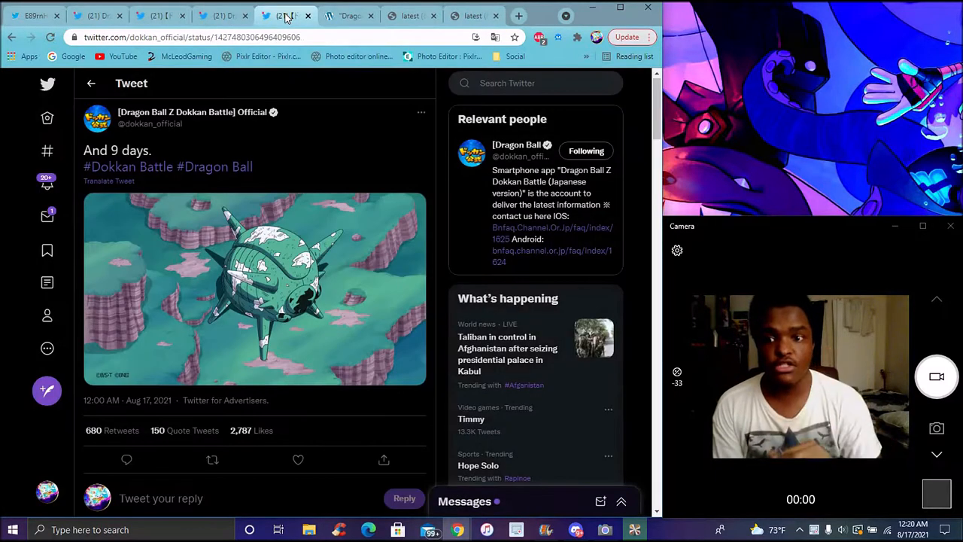
Review the global countdown and both maintenance tweets, then view the full-size spaceship image.
left_click(222, 15)
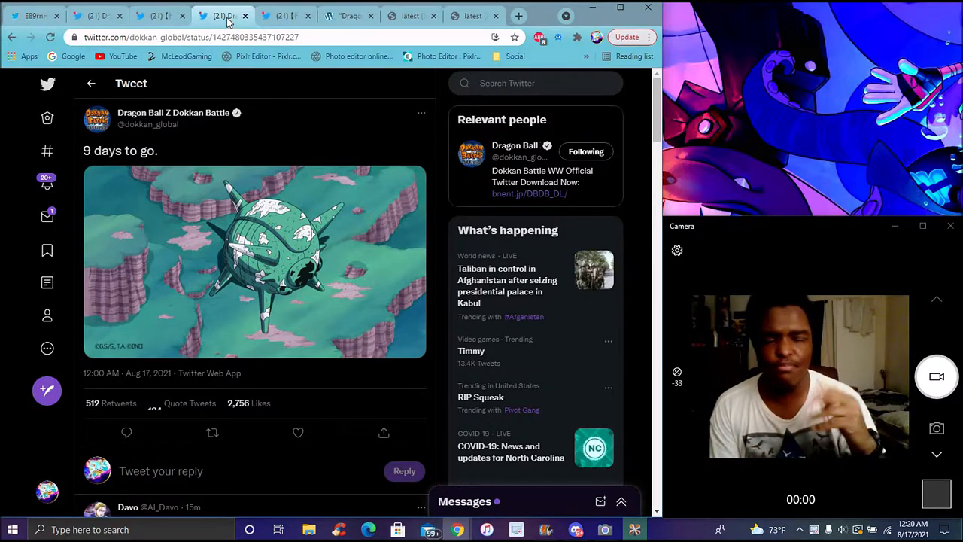
left_click(91, 15)
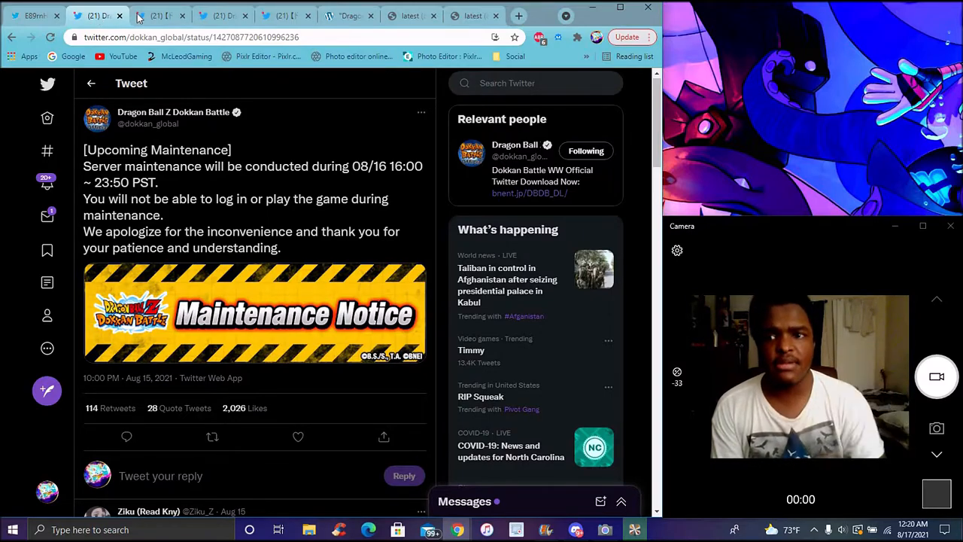
left_click(154, 15)
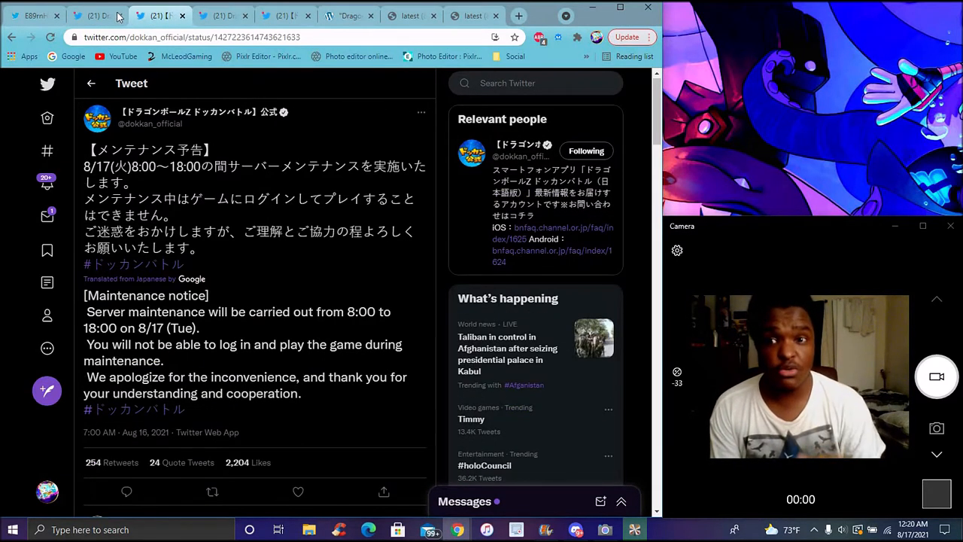
left_click(34, 16)
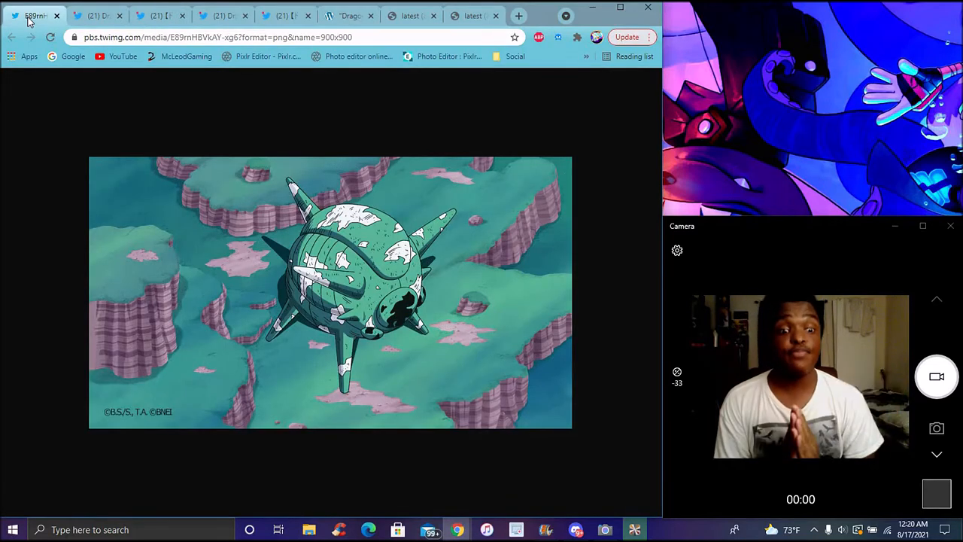